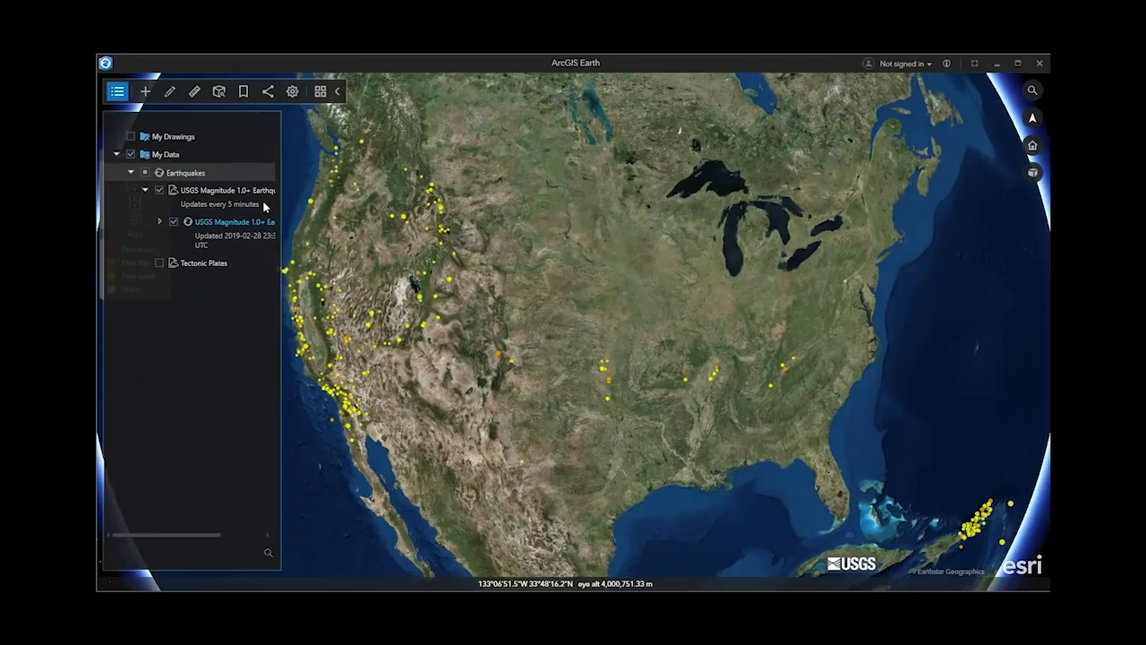
Set the USGS Magnitude 1.0+ earthquake network link to Periodically time-based refresh and confirm
right_click(224, 189)
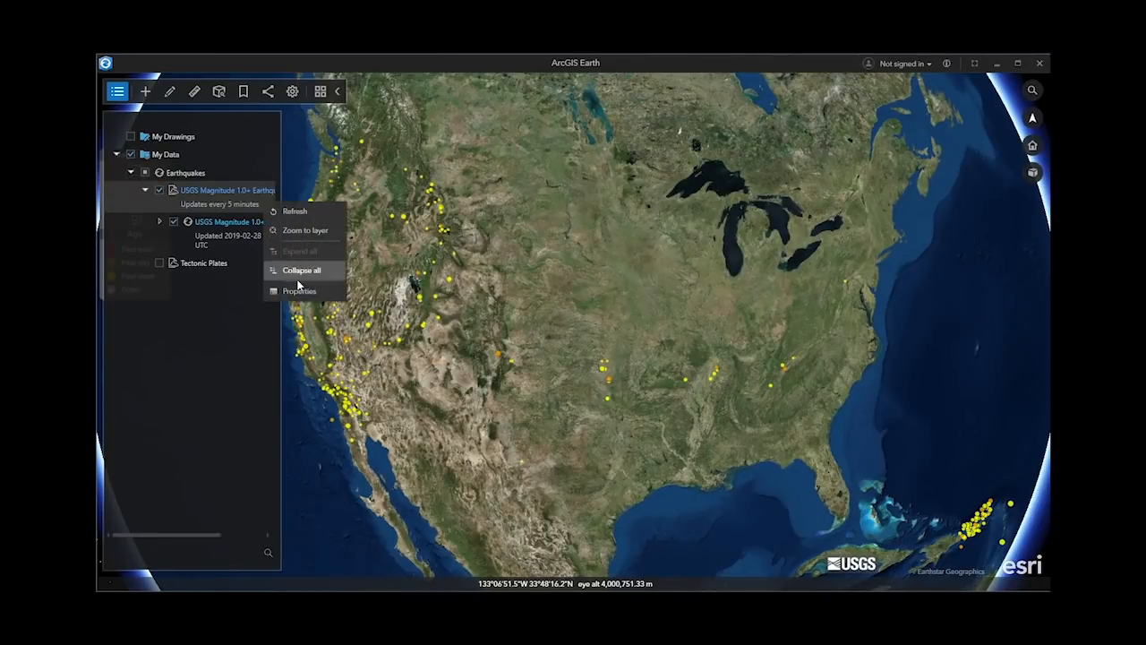
left_click(300, 290)
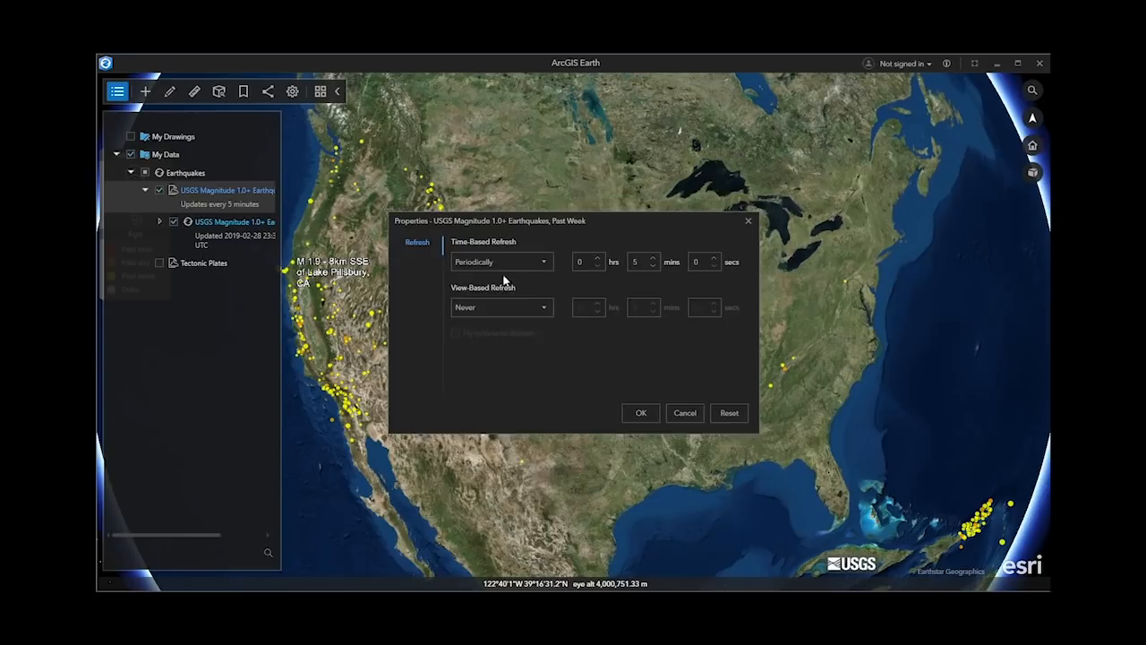
left_click(502, 261)
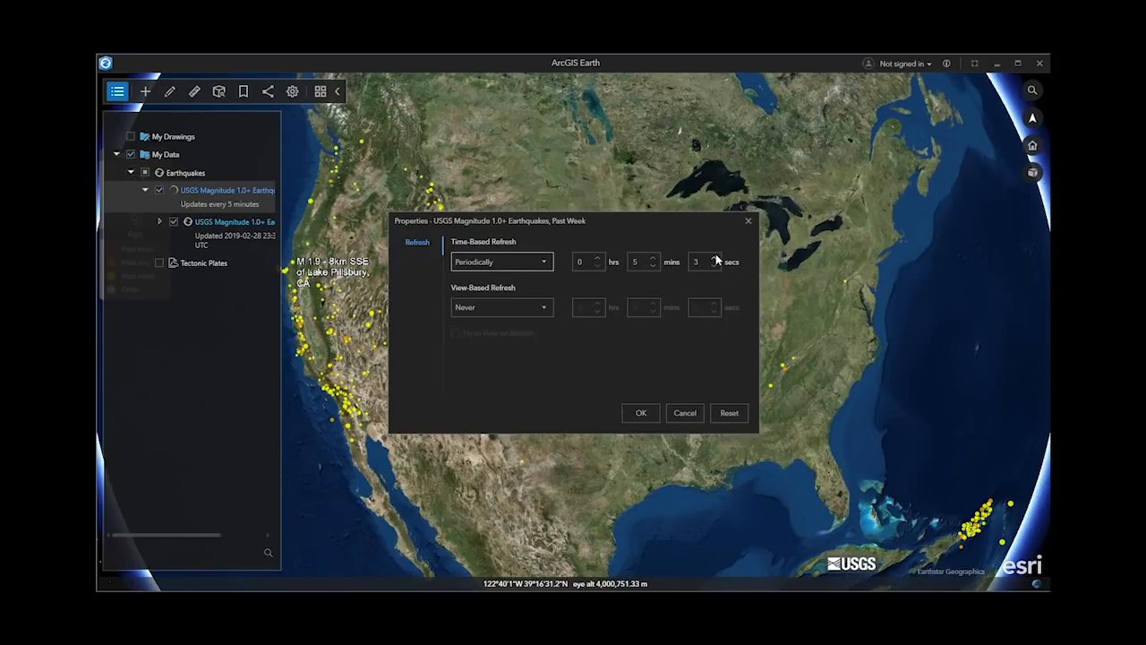
left_click(641, 412)
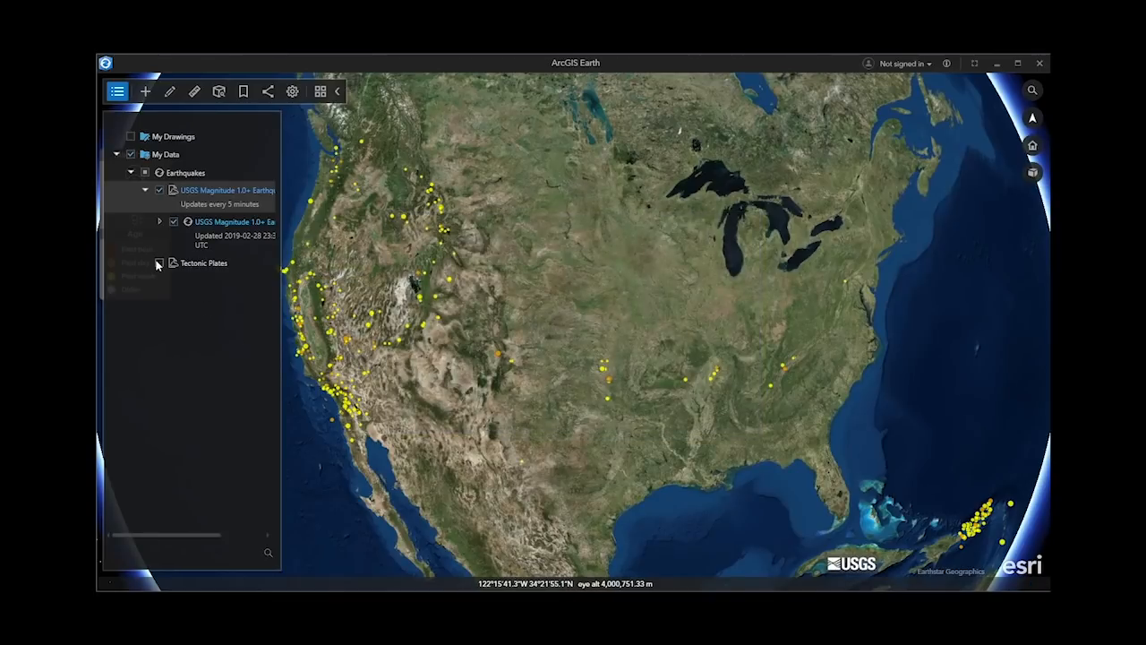
Turn on Tectonic Plates and set its view-based refresh to After Camera Stops, 1 sec
left_click(160, 261)
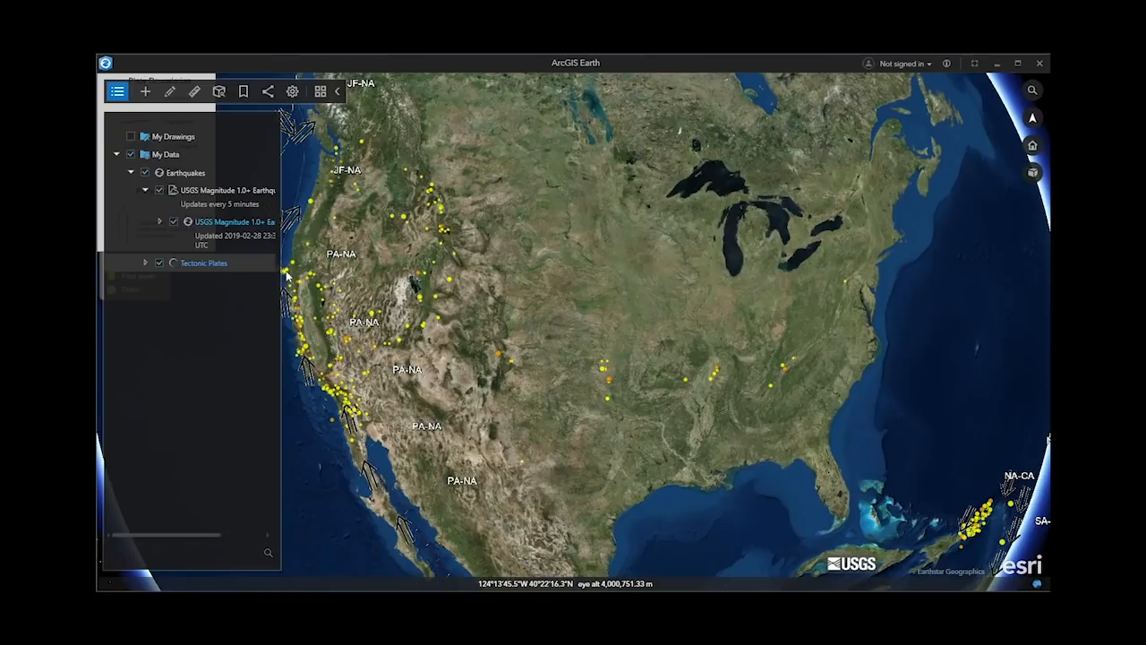
right_click(204, 262)
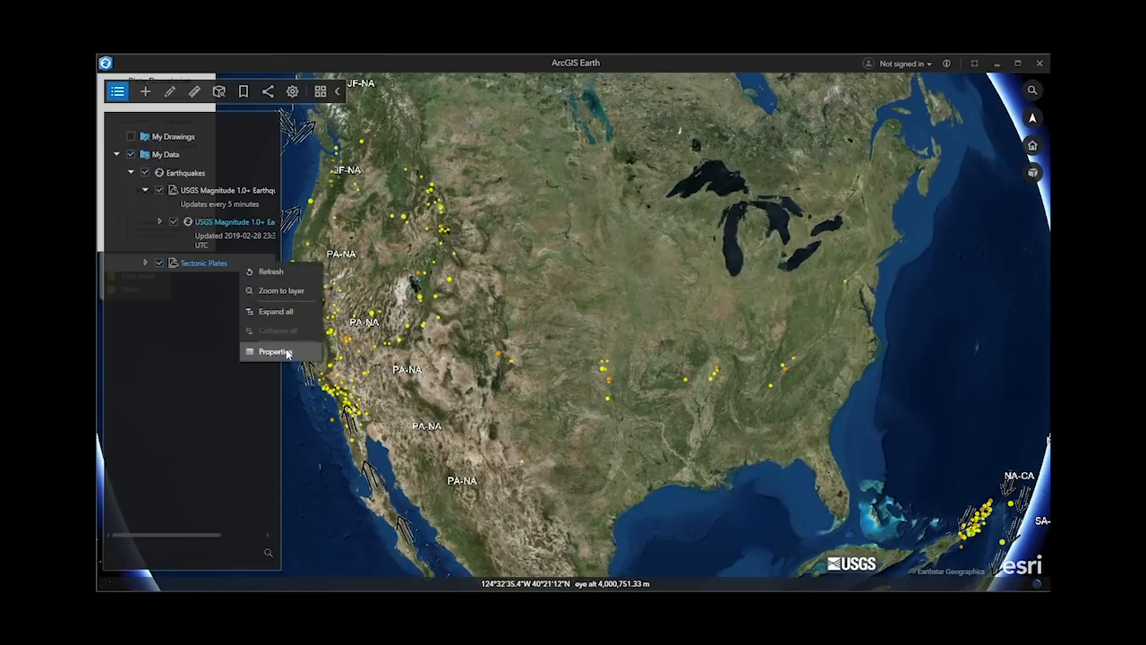
left_click(276, 349)
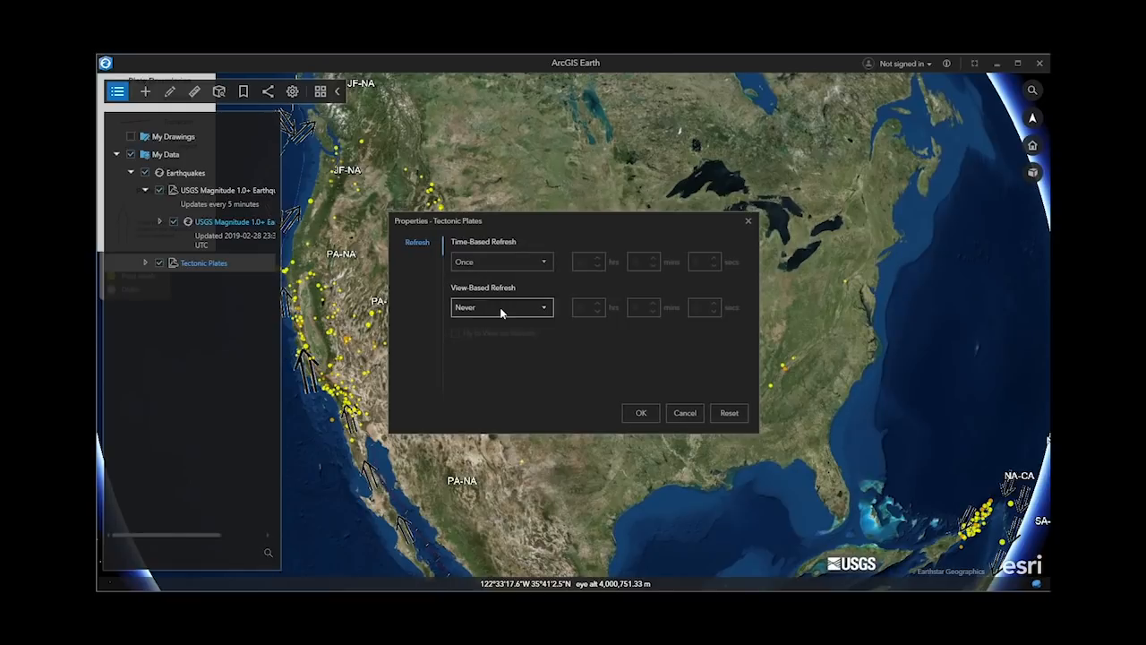
left_click(502, 308)
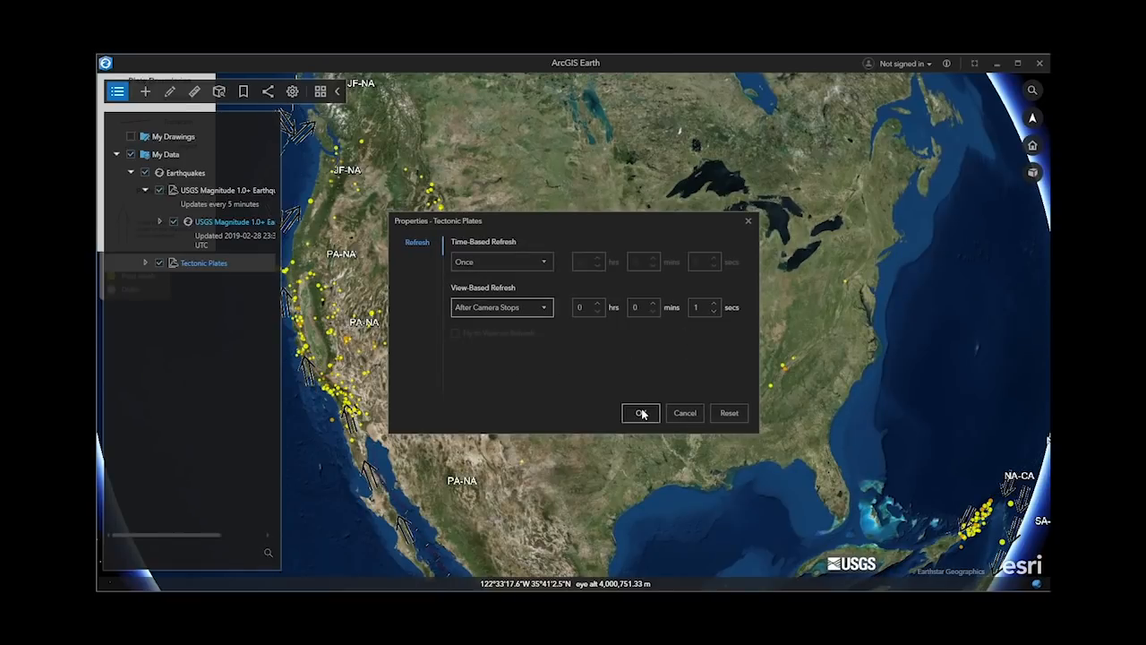
left_click(641, 412)
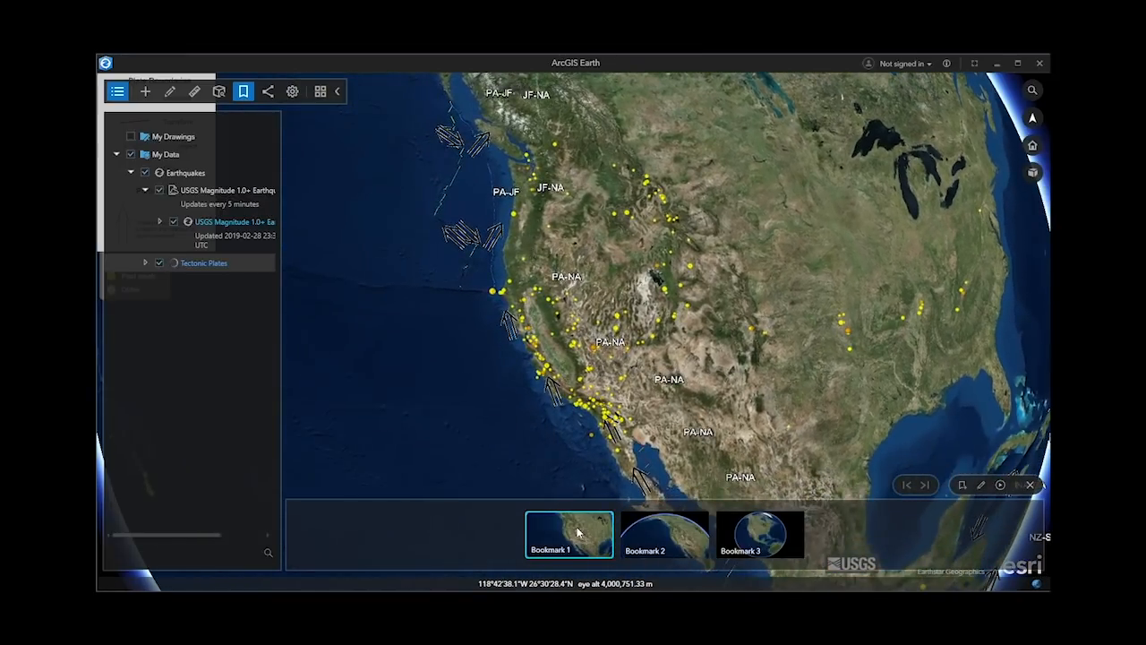
Fly to Bookmark 1, then Bookmark 2 over the western coast and Alaska
left_click(664, 534)
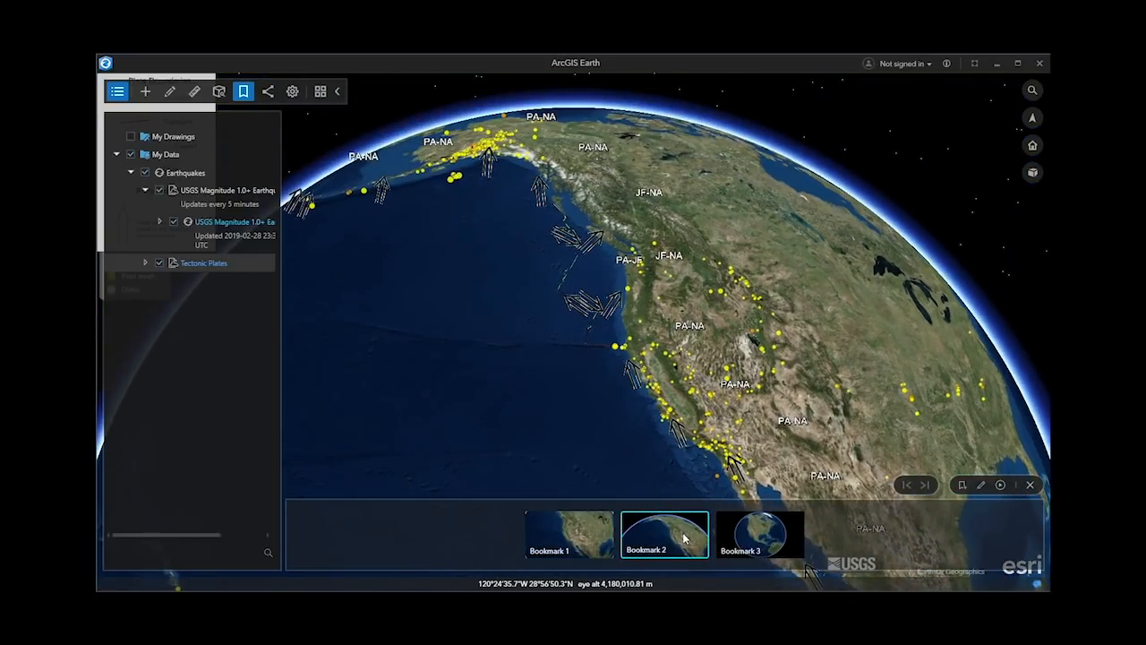
left_click(759, 534)
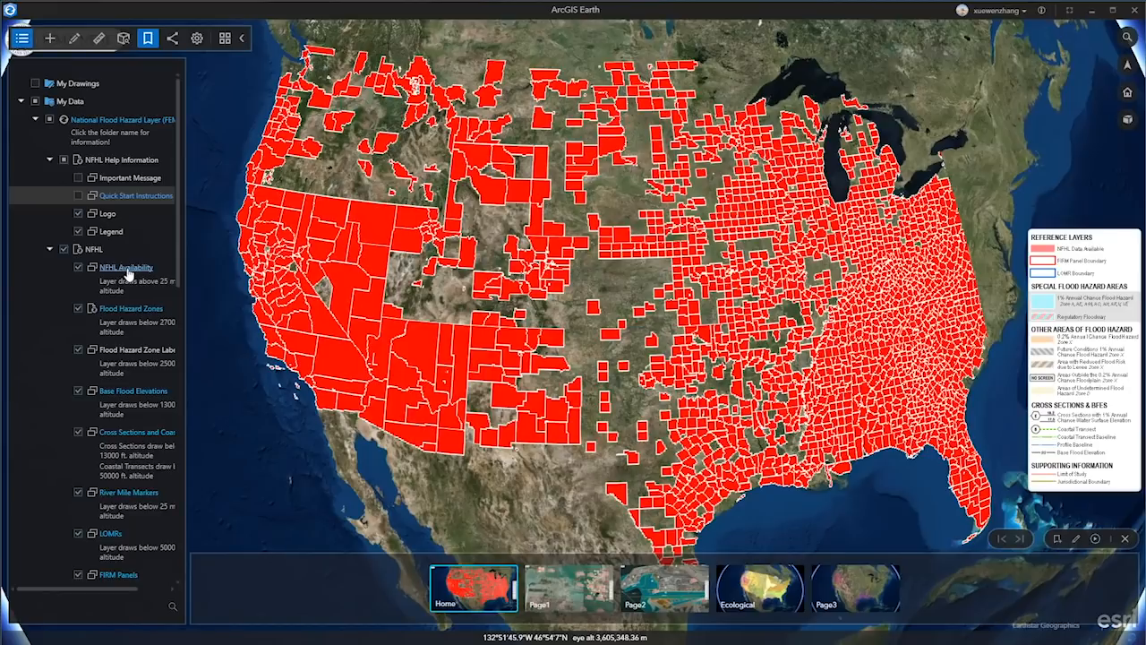
Show the NFHL Availability layer's information popup from the Contents panel
left_click(125, 267)
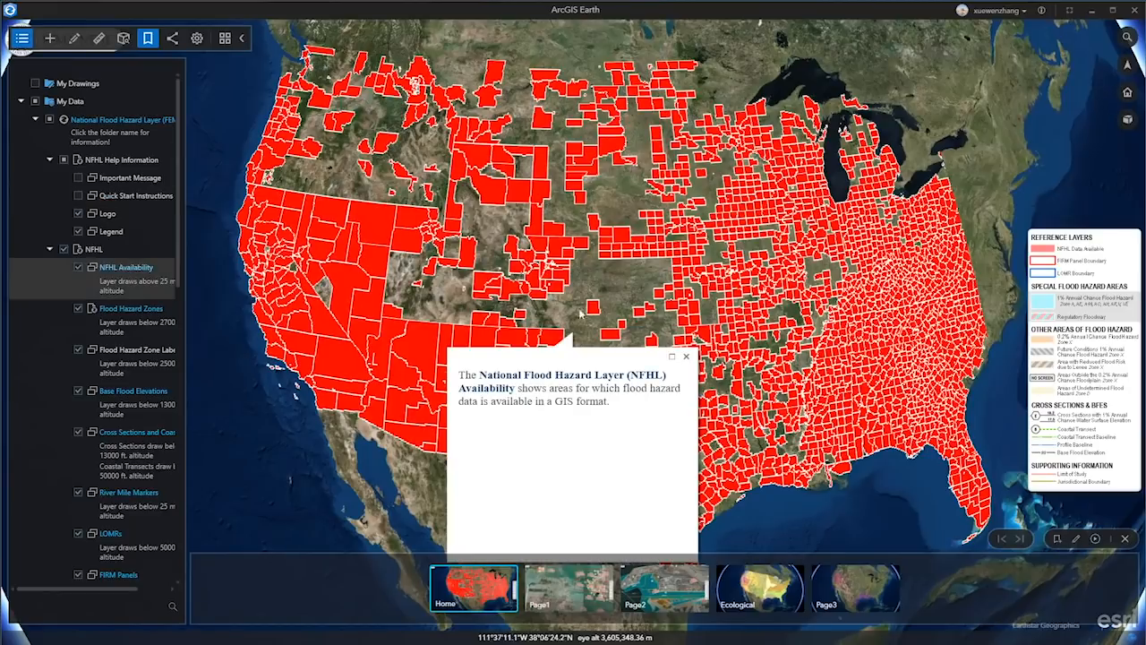
left_click(686, 357)
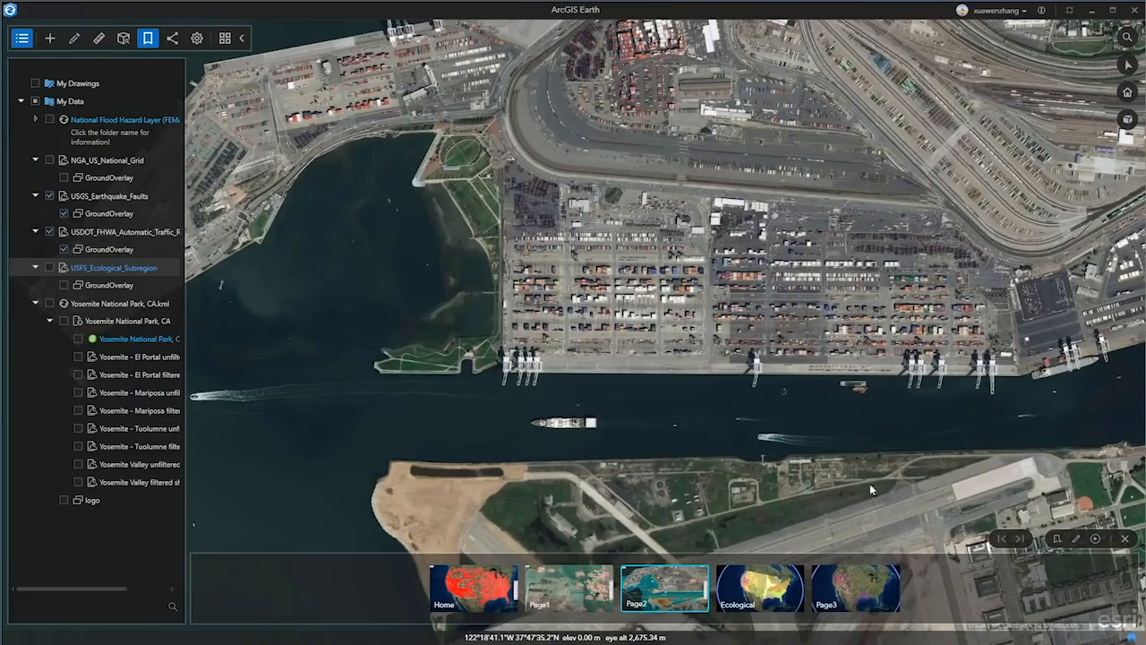
Jump to the Ecological bookmark showing US ecological subregions
left_click(760, 587)
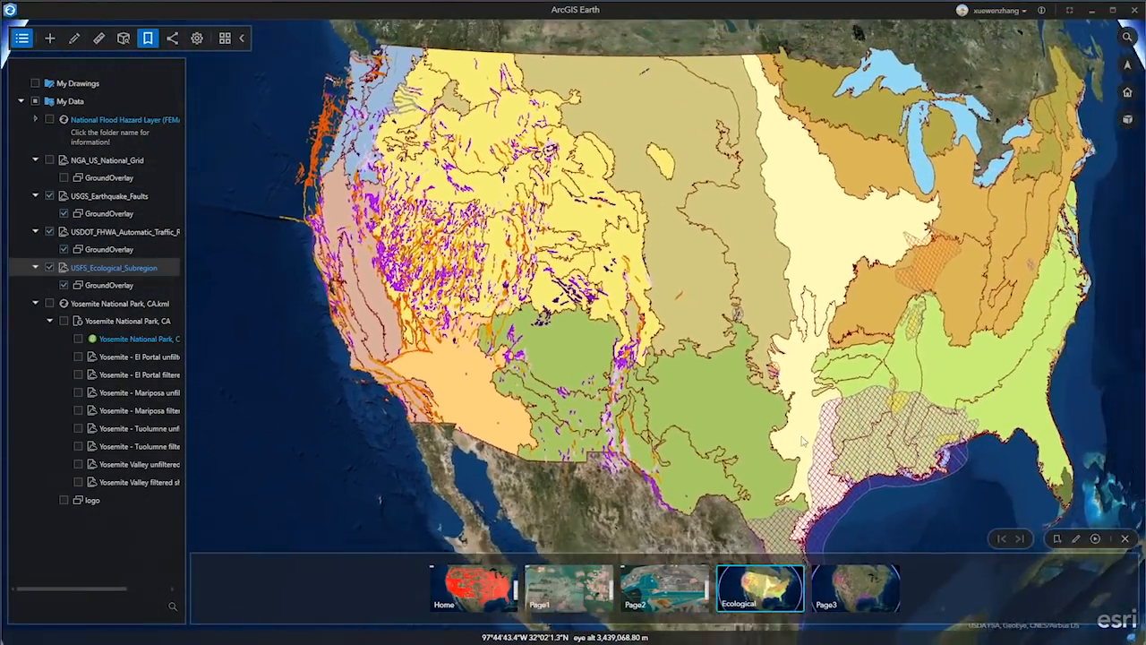
scroll("down", 3)
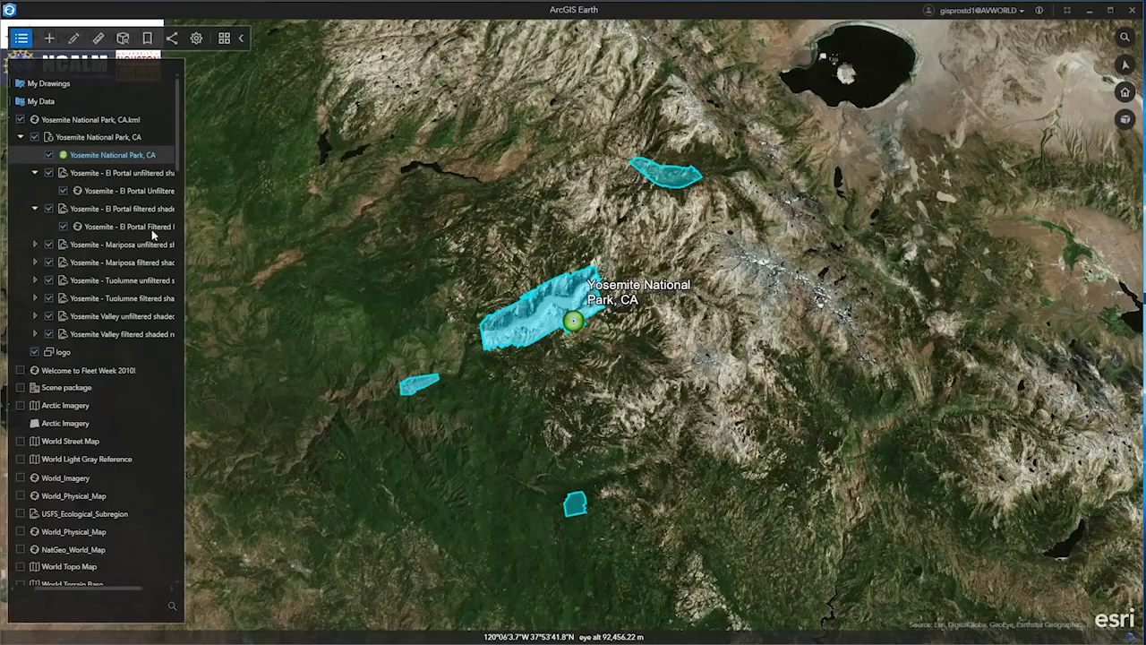
Set the El Portal unfiltered shaded relief layer's view-based refresh to After Camera Stops, 4 secs
right_click(116, 172)
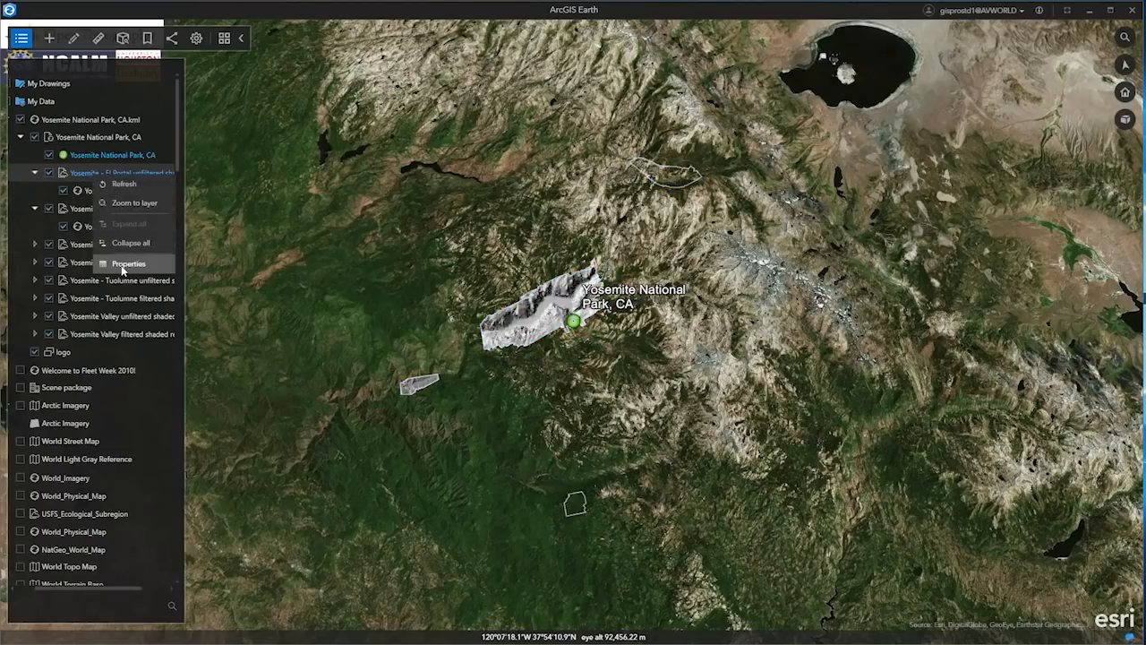
left_click(129, 262)
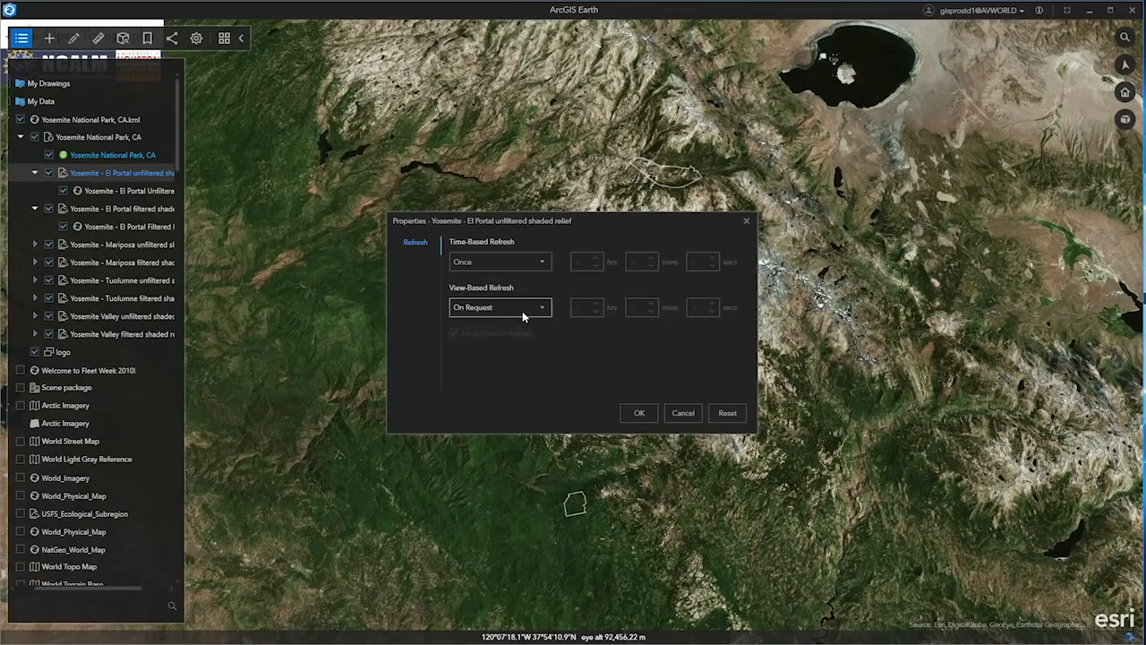
left_click(499, 308)
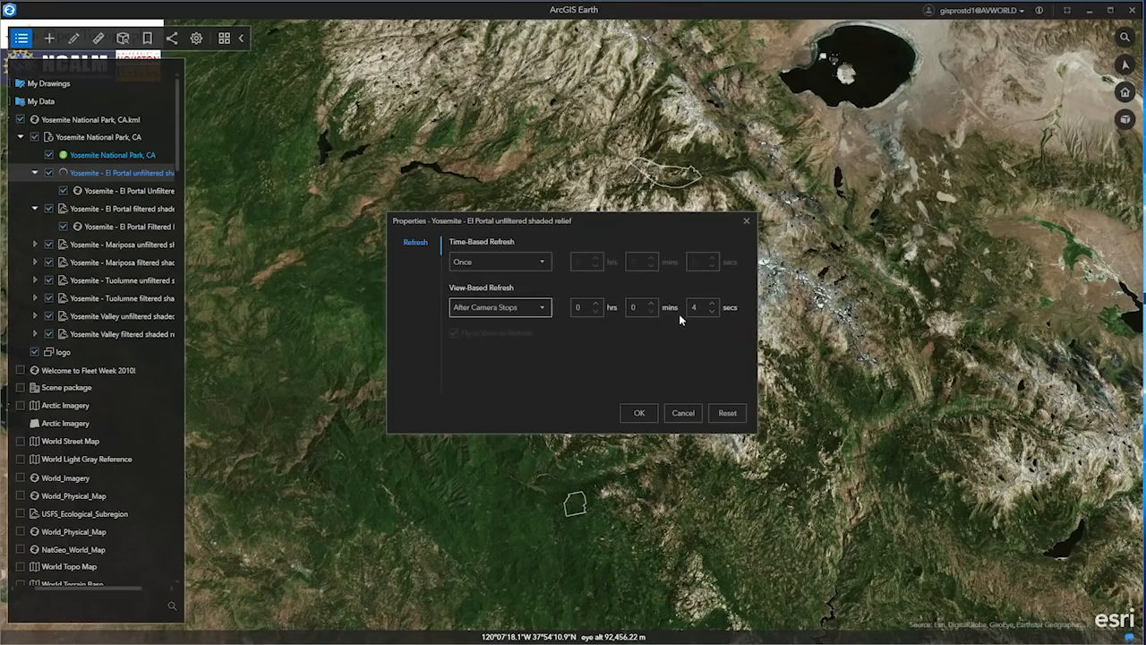